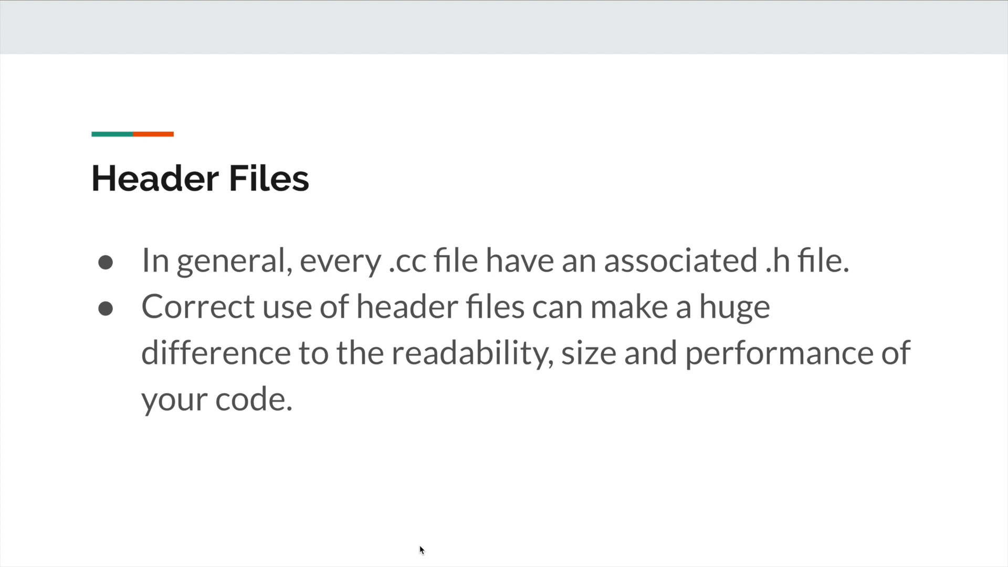
- Advance the slideshow from Header Files to The #define Guard slide
{"action": "key", "text": "Right"}
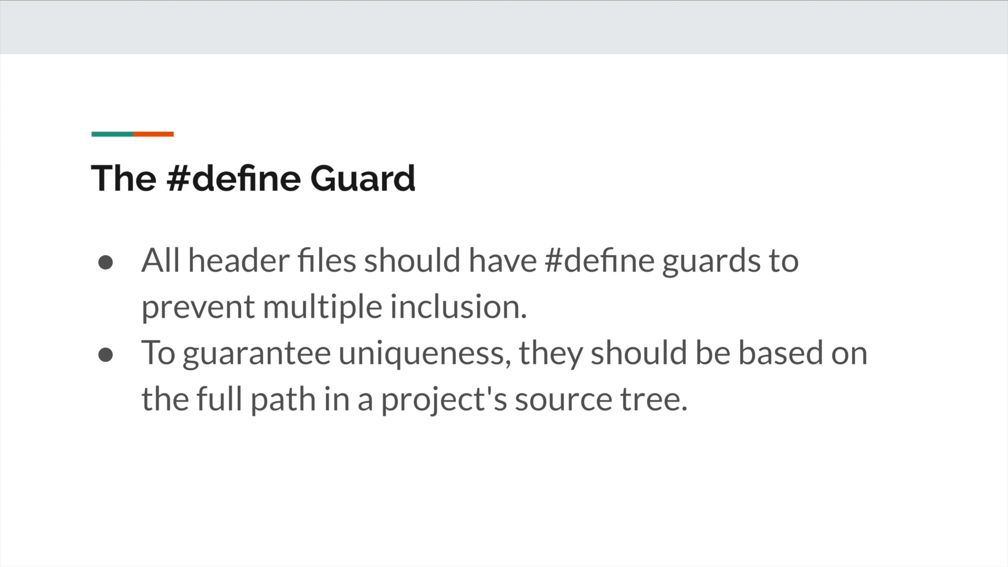
- Show the foo/bar.h guard example, then advance to Names and Order of Includes
{"action": "key", "text": "Right"}
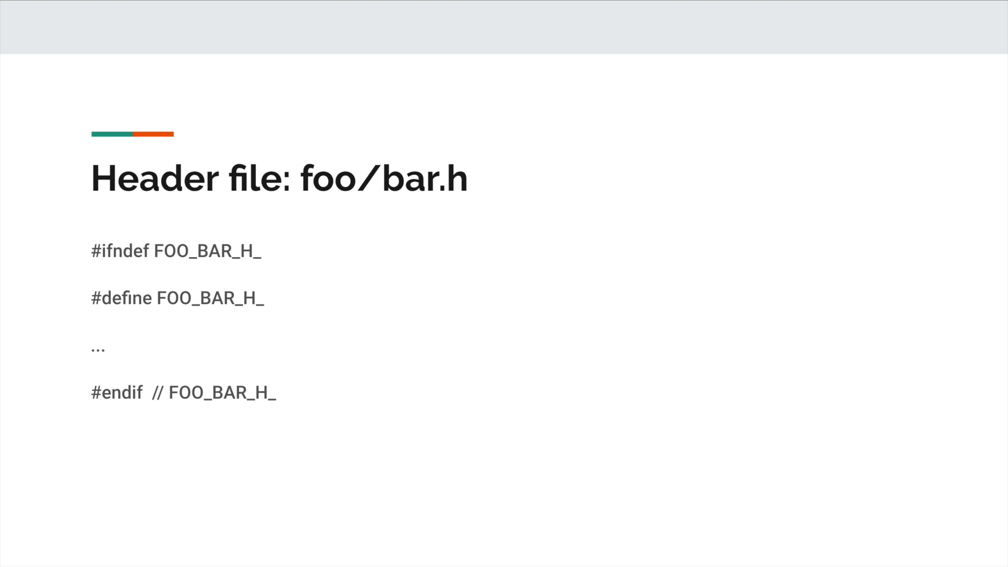
{"action": "key", "text": "Right"}
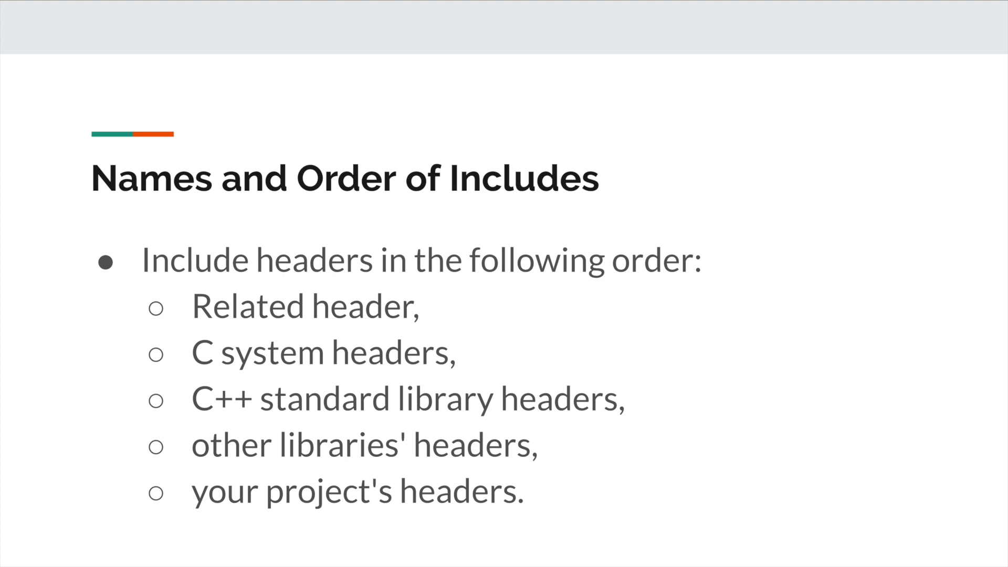
- Advance from the include-order list to the Inline Functions slide
{"action": "key", "text": "Right"}
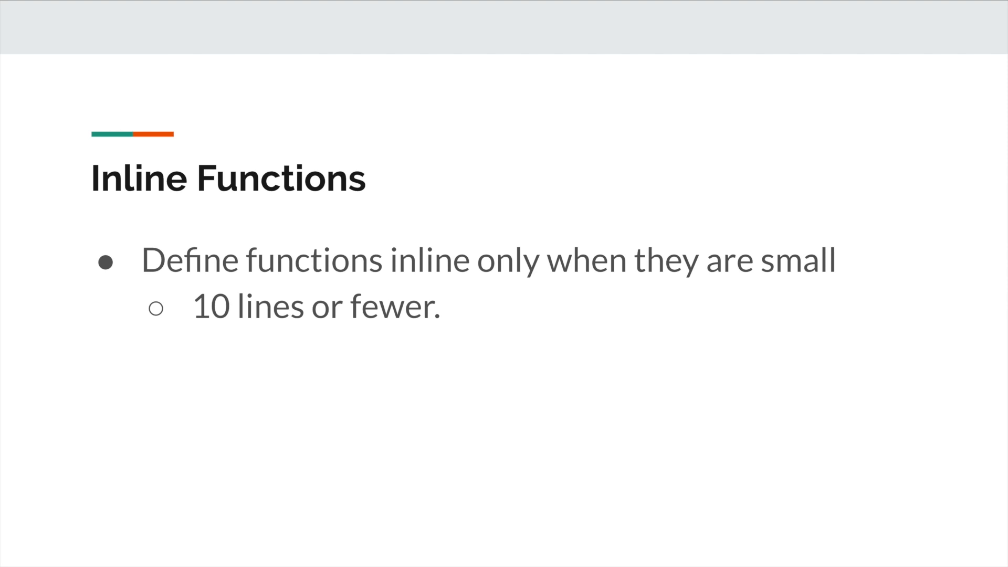
- Advance to the closing slide with the Google C++ style guide link
{"action": "key", "text": "Right"}
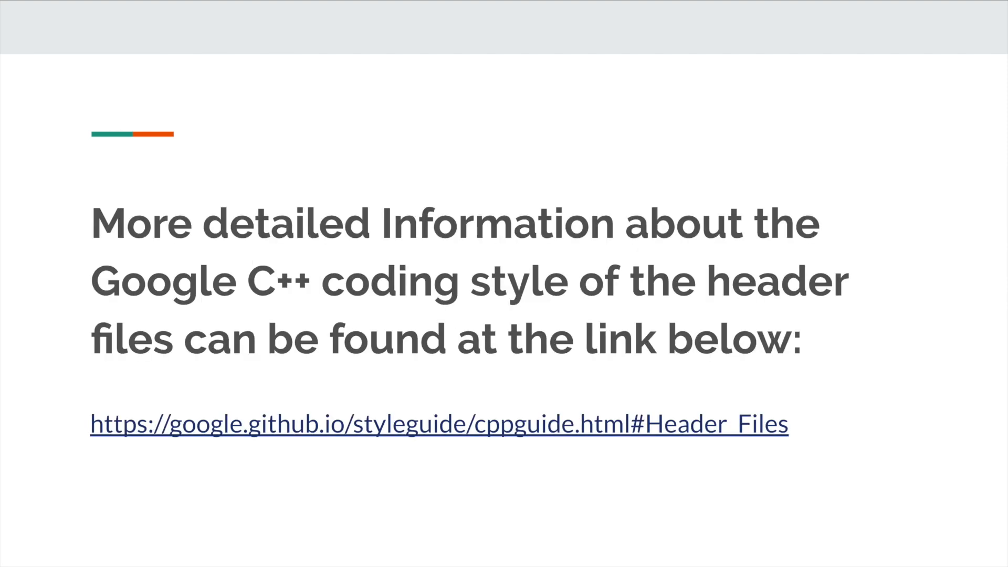